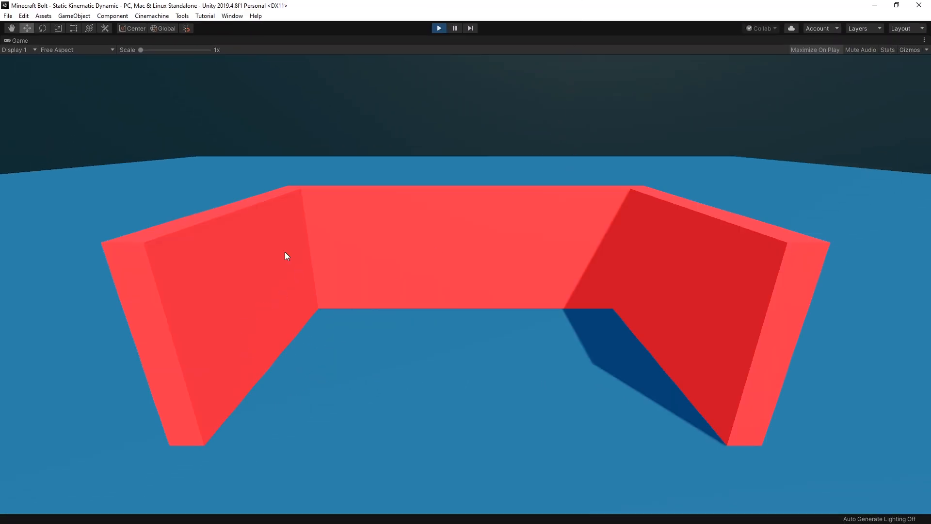
mouse_move(244, 344)
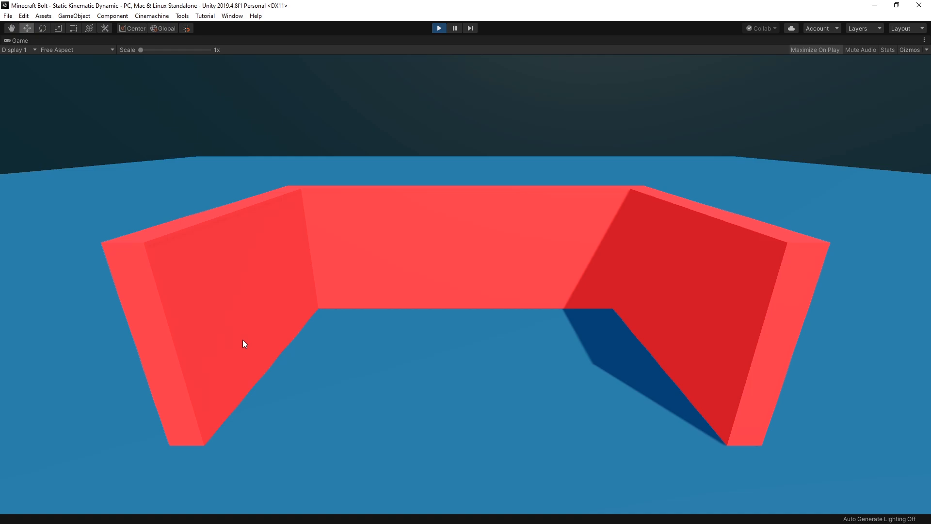
mouse_move(552, 275)
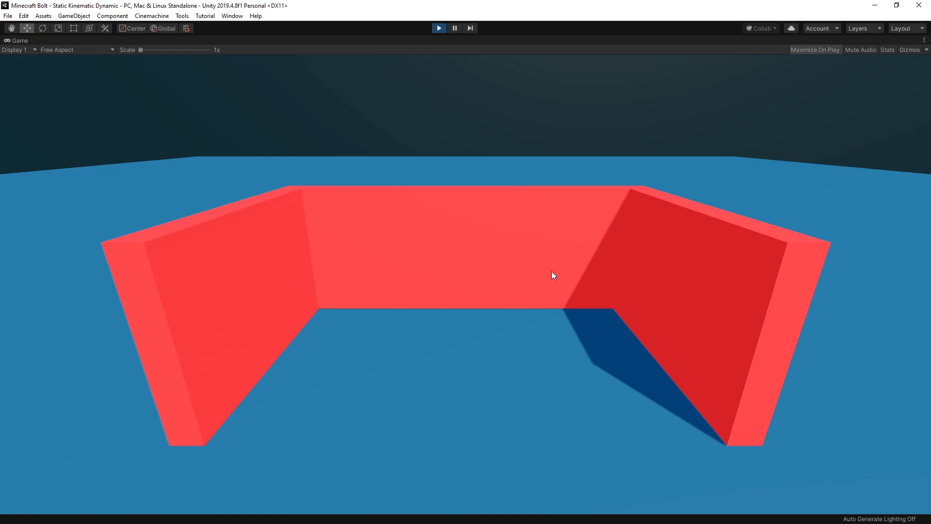
mouse_move(675, 292)
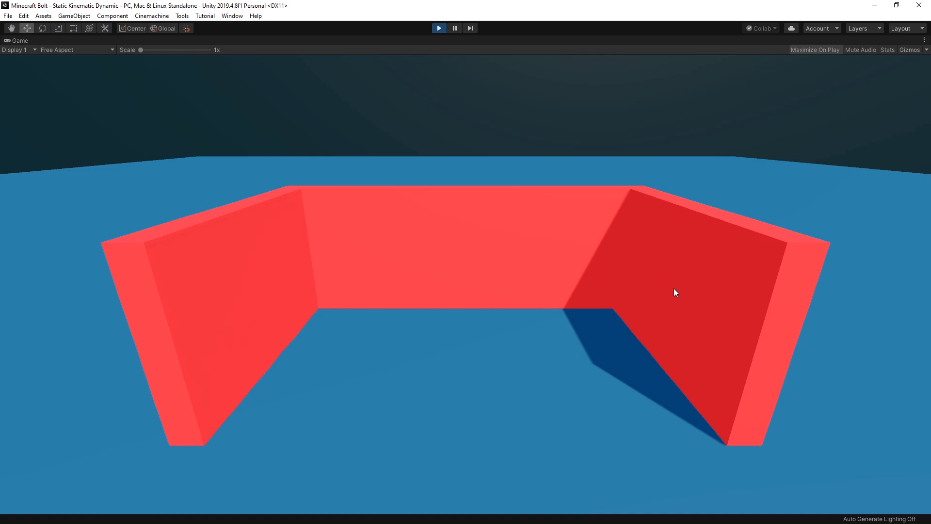
mouse_move(598, 265)
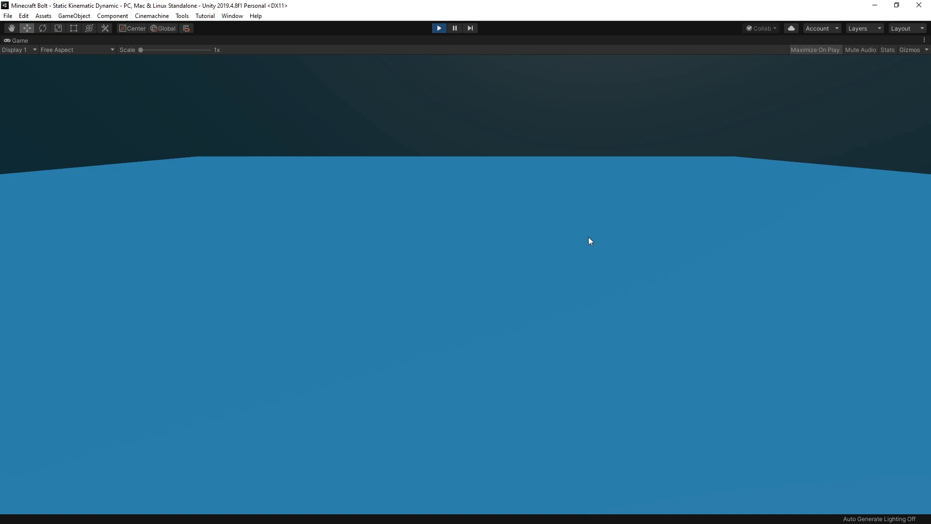
Start Play mode so the green, yellow and red cubes appear on the blue floor.
click(439, 28)
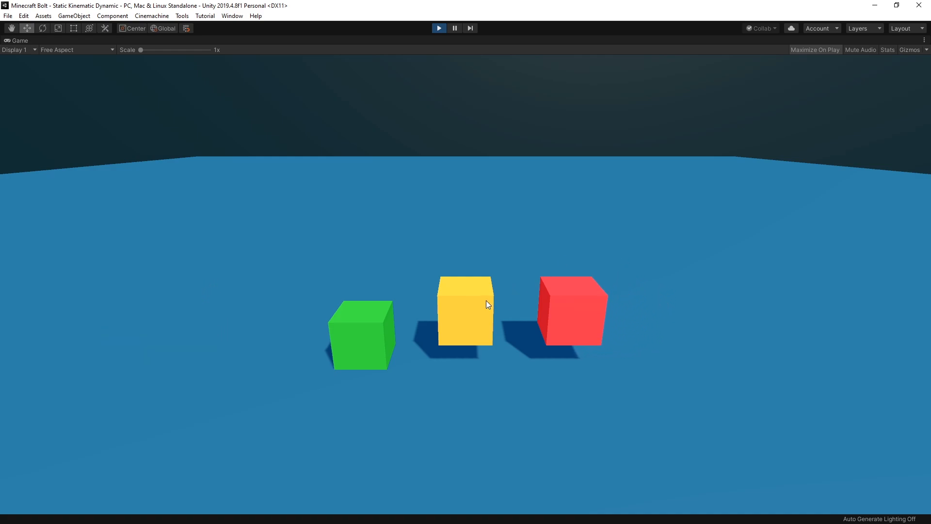
mouse_move(437, 297)
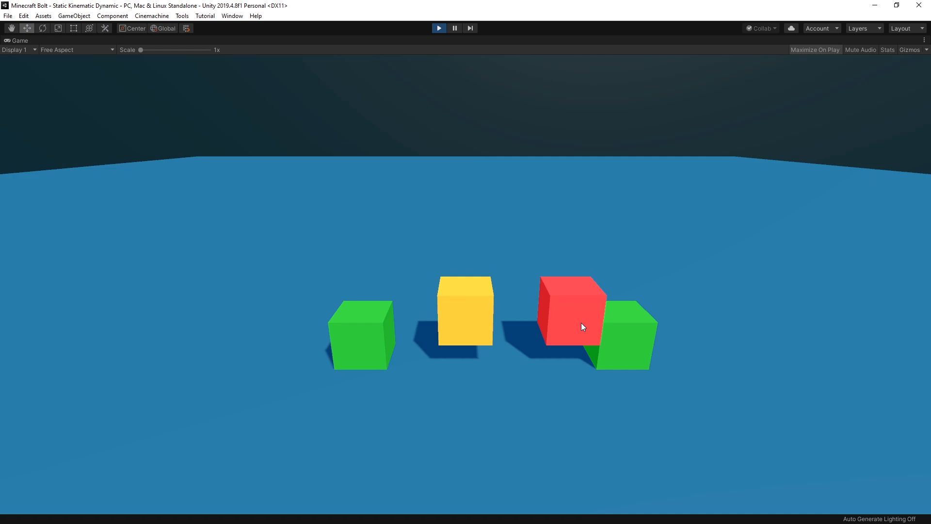
mouse_move(622, 314)
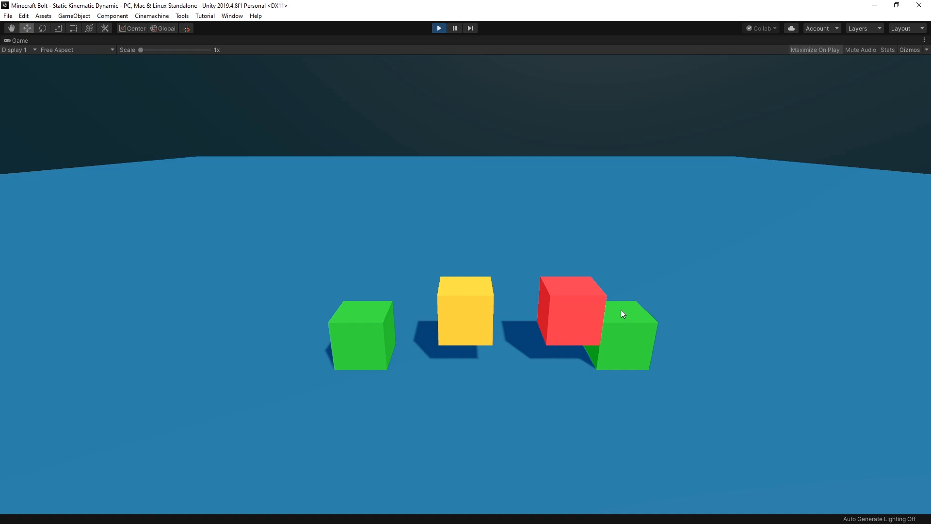
mouse_move(585, 313)
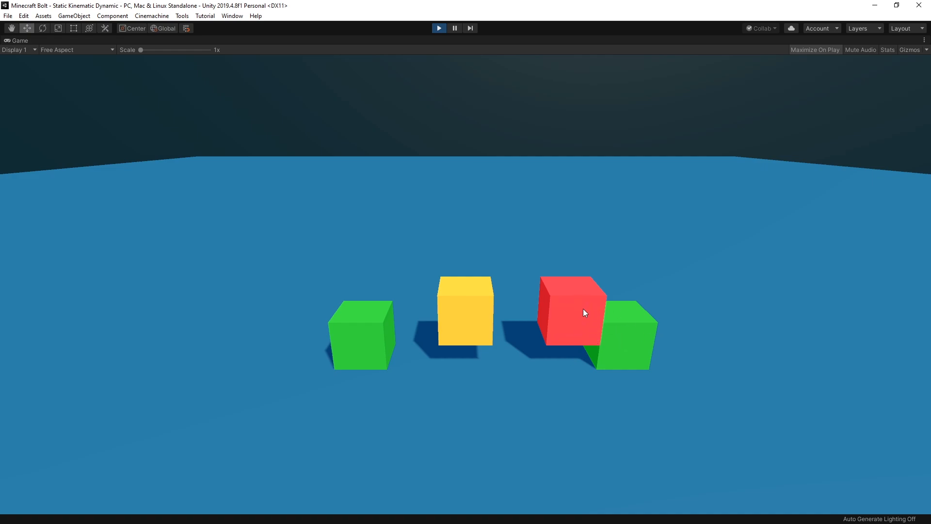
mouse_move(480, 321)
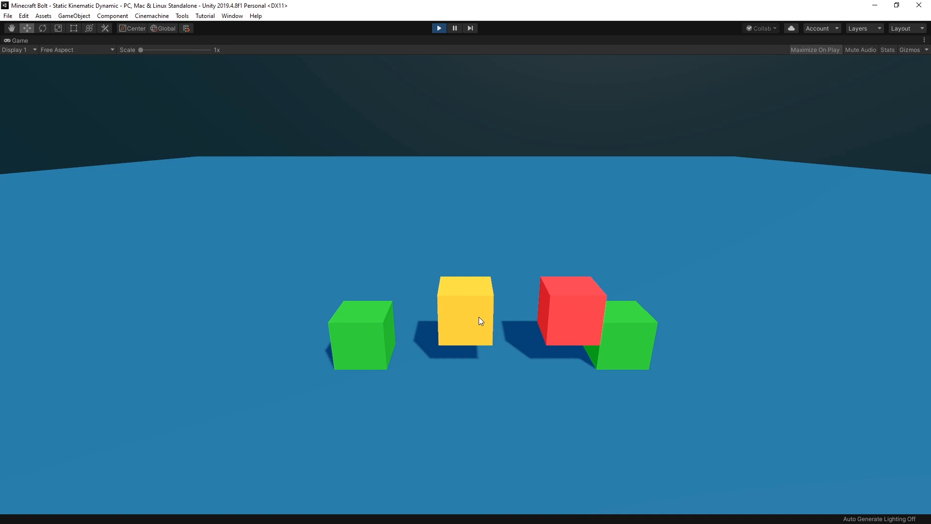
mouse_move(570, 330)
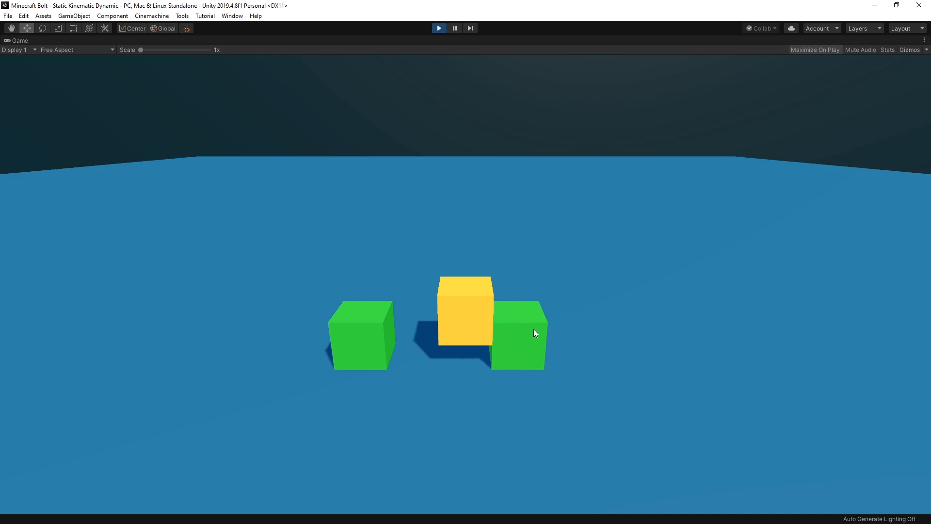
mouse_move(484, 321)
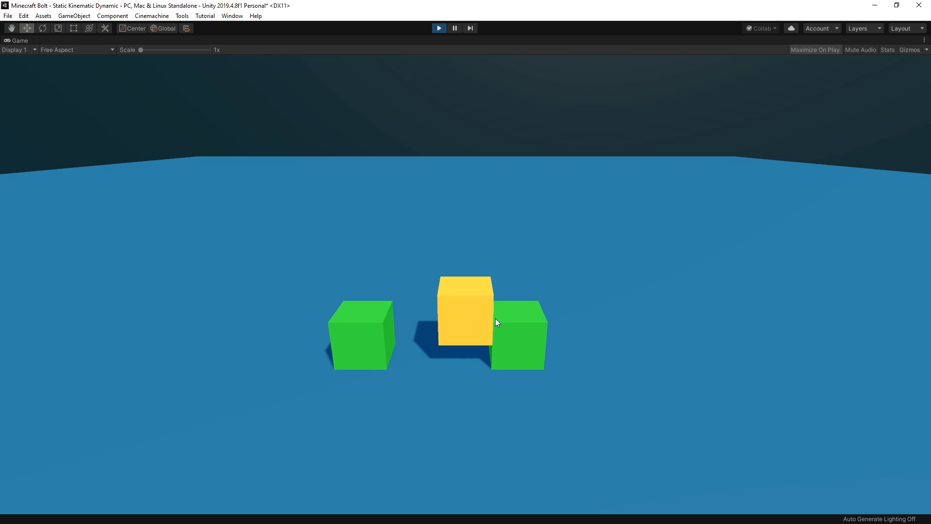
mouse_move(514, 319)
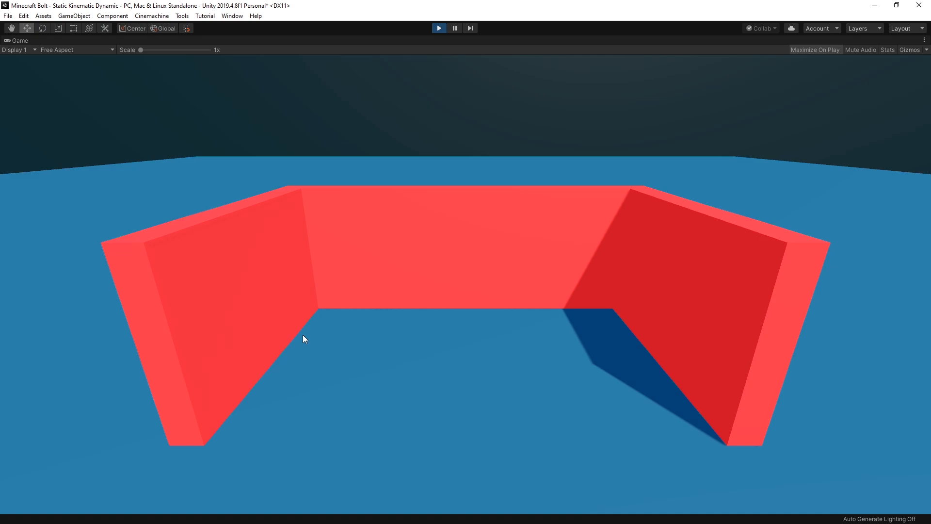
mouse_move(572, 233)
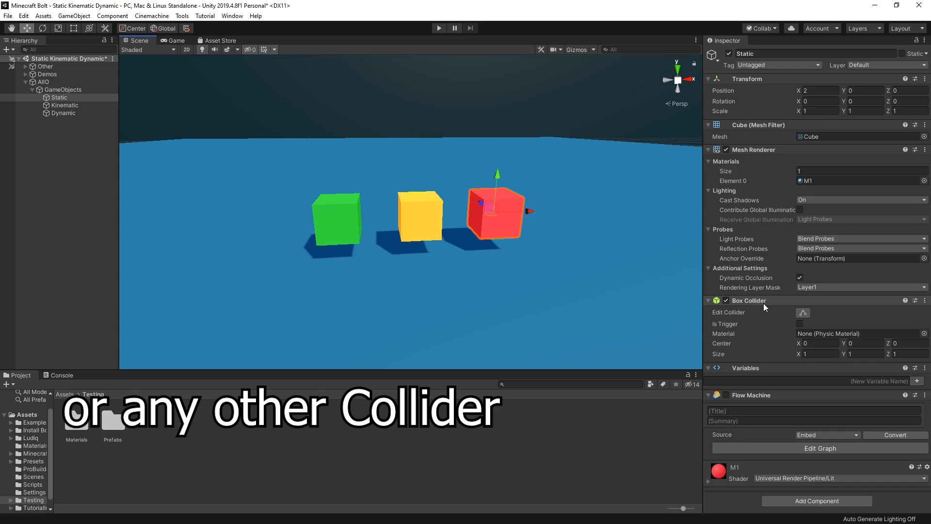
mouse_move(765, 307)
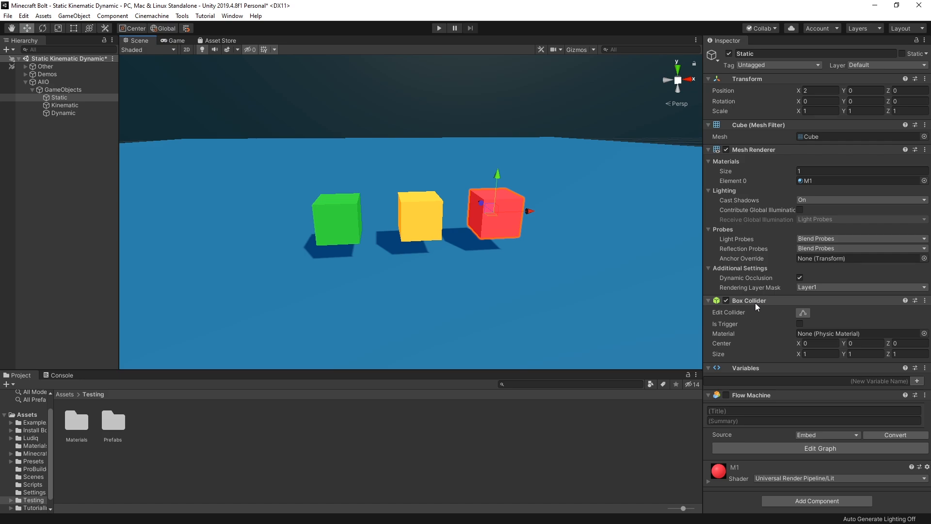
mouse_move(759, 310)
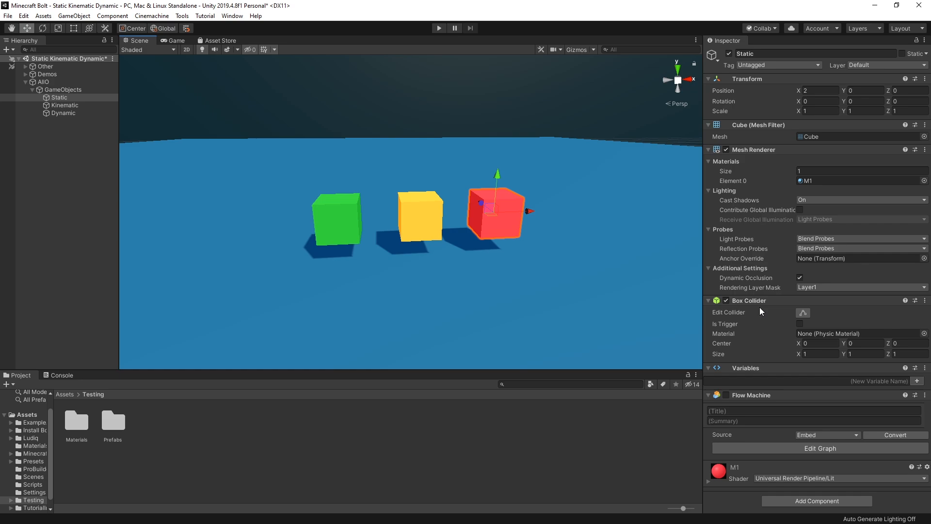
mouse_move(770, 322)
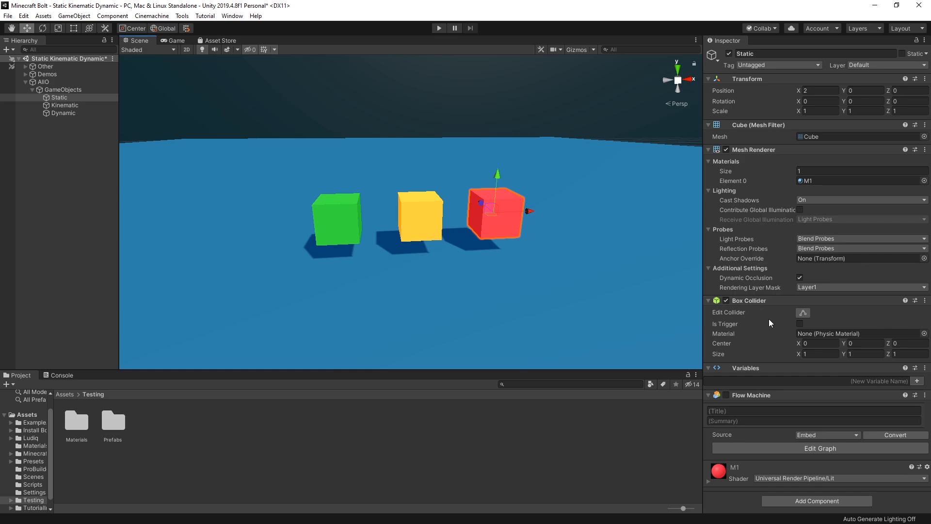
mouse_move(817, 304)
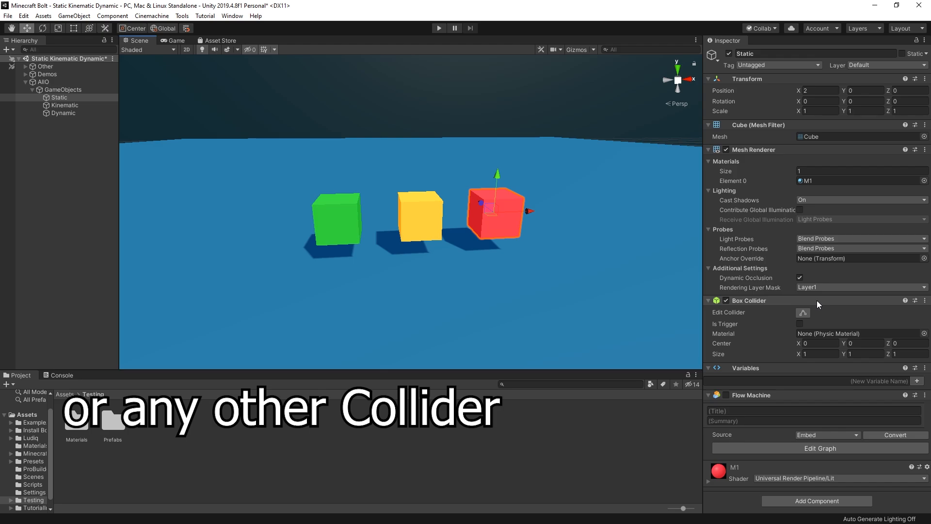
Select the Kinematic cube and view its Box Collider and Rigidbody with Is Kinematic ticked.
click(65, 105)
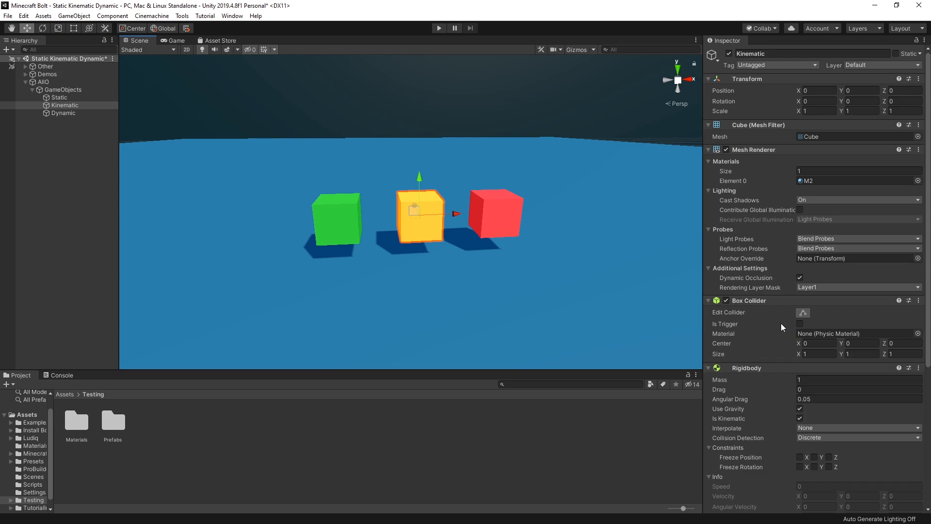
click(707, 300)
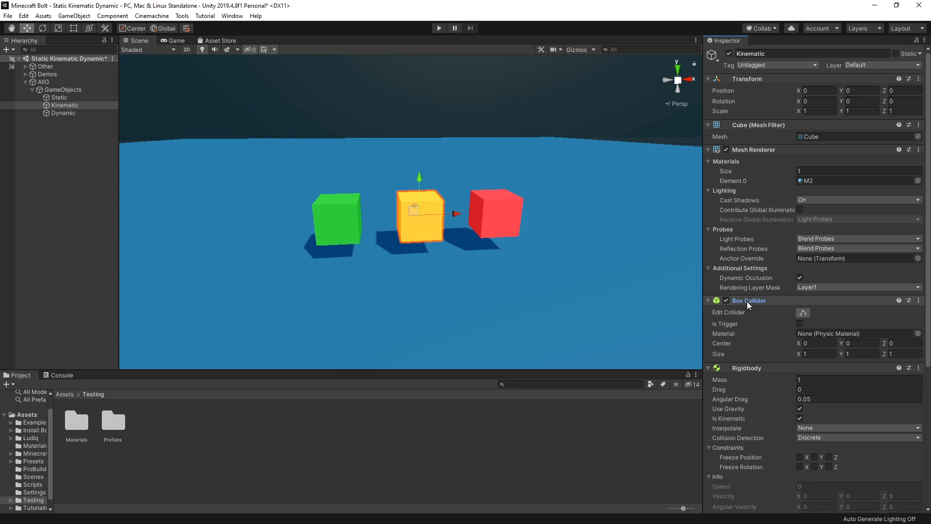
mouse_move(747, 368)
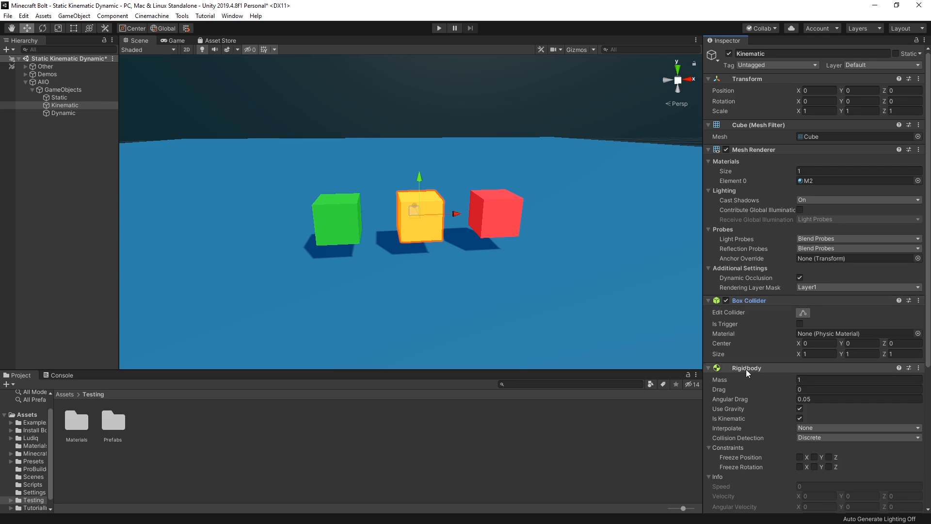
mouse_move(749, 370)
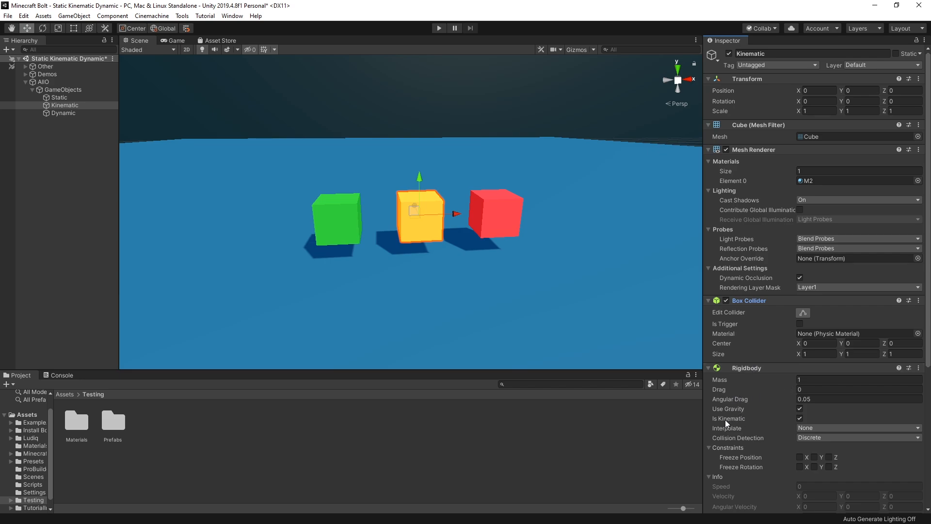
mouse_move(747, 421)
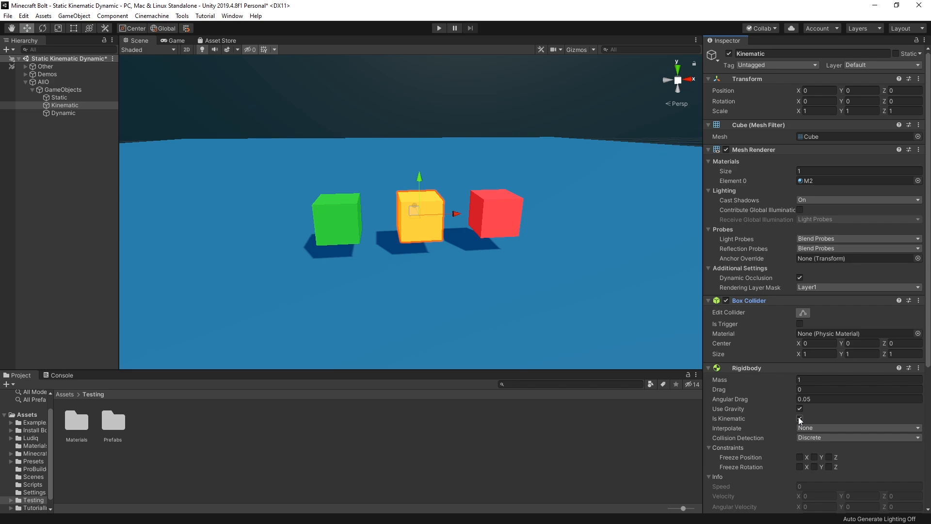
Toggle the Is Kinematic and Use Gravity checkboxes on the Kinematic cube's Rigidbody, leaving both ticked.
click(800, 418)
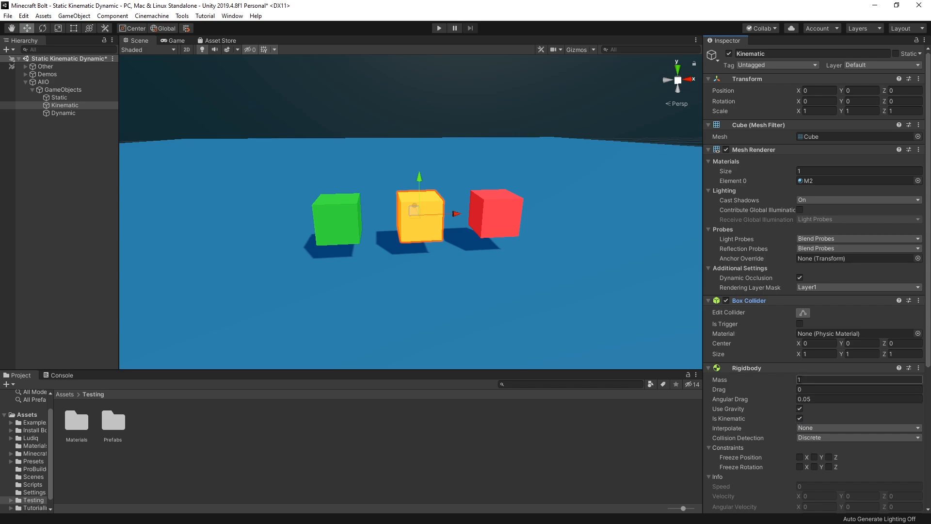
click(800, 408)
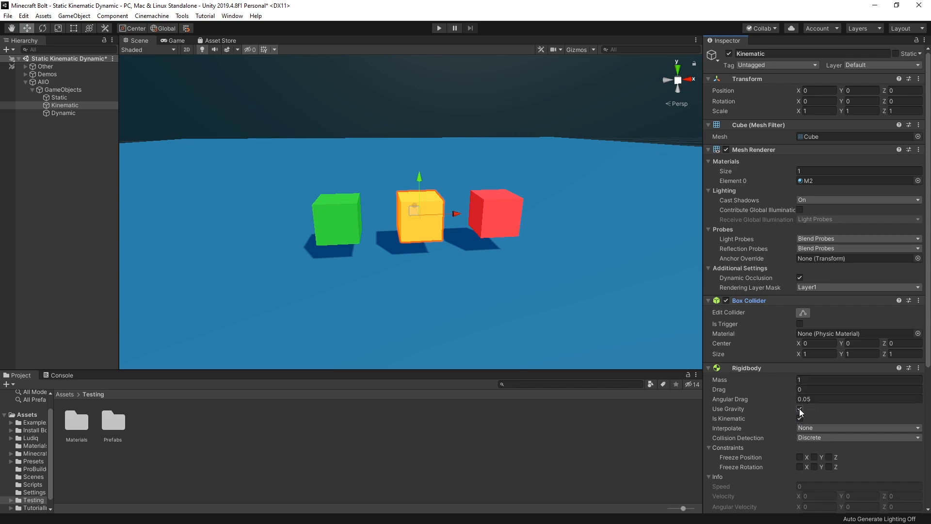
click(800, 418)
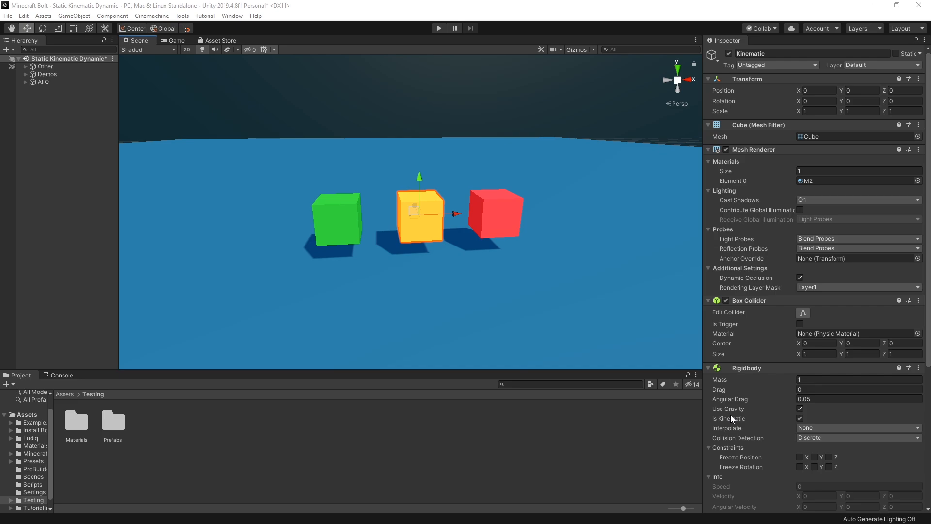
mouse_move(749, 308)
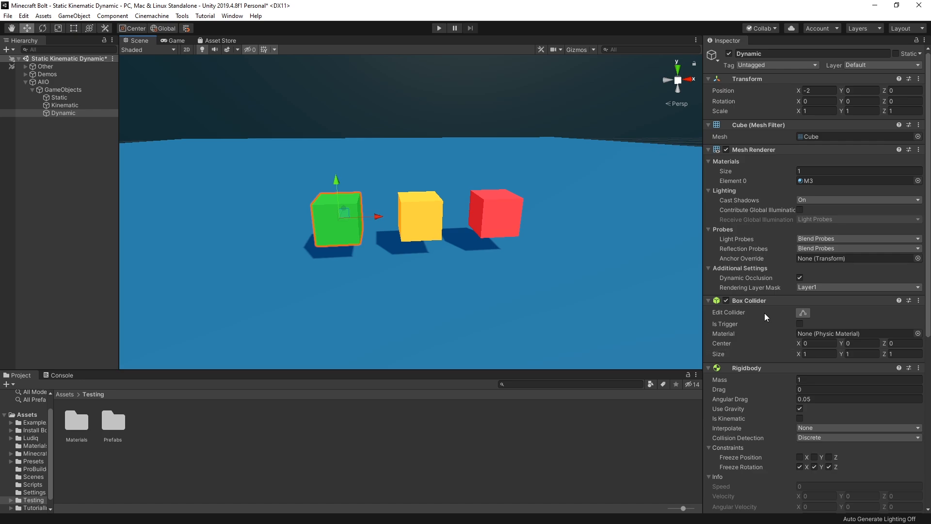
mouse_move(764, 319)
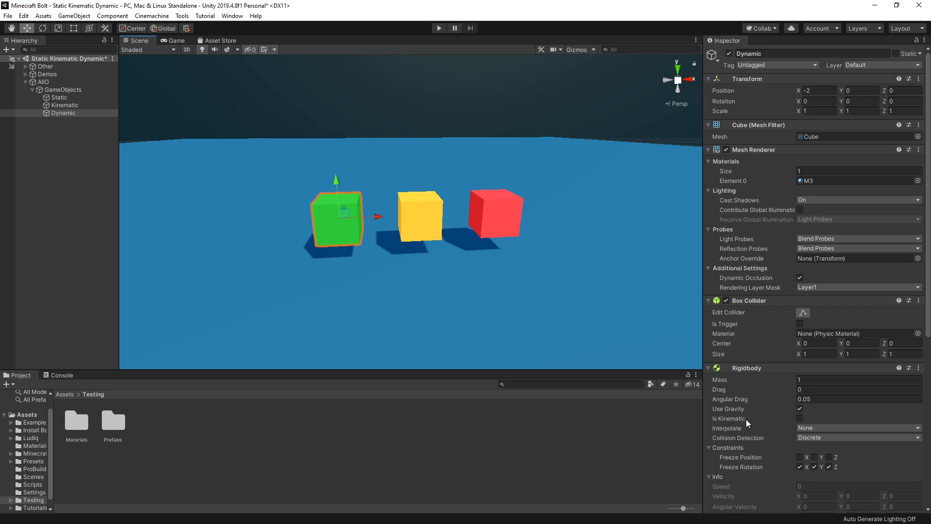
mouse_move(791, 388)
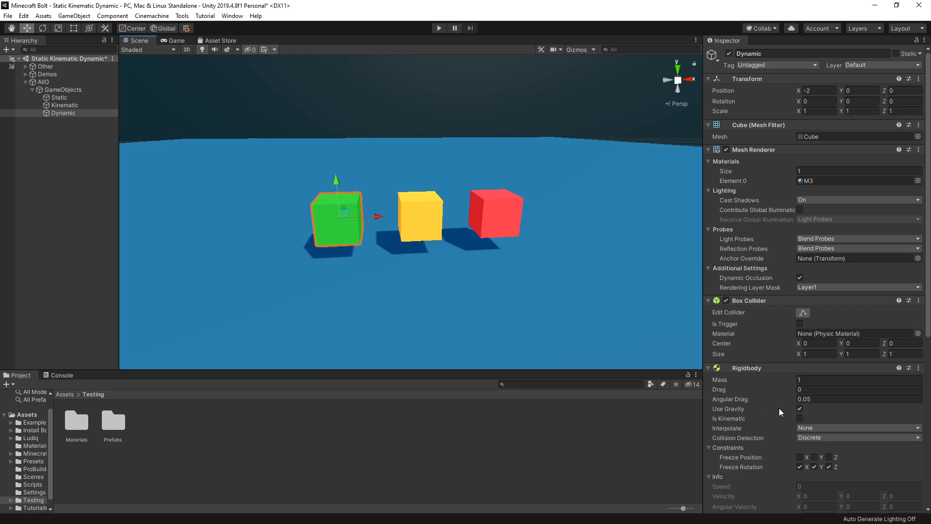
mouse_move(796, 415)
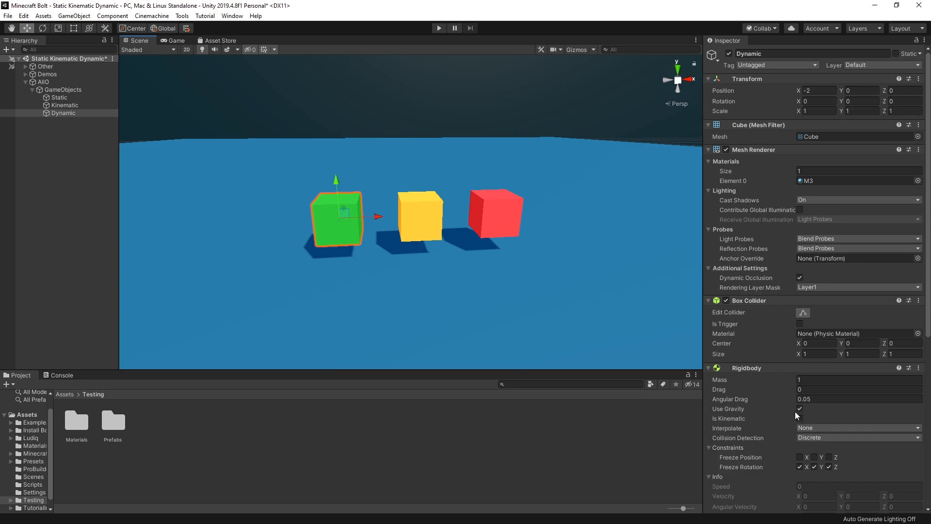